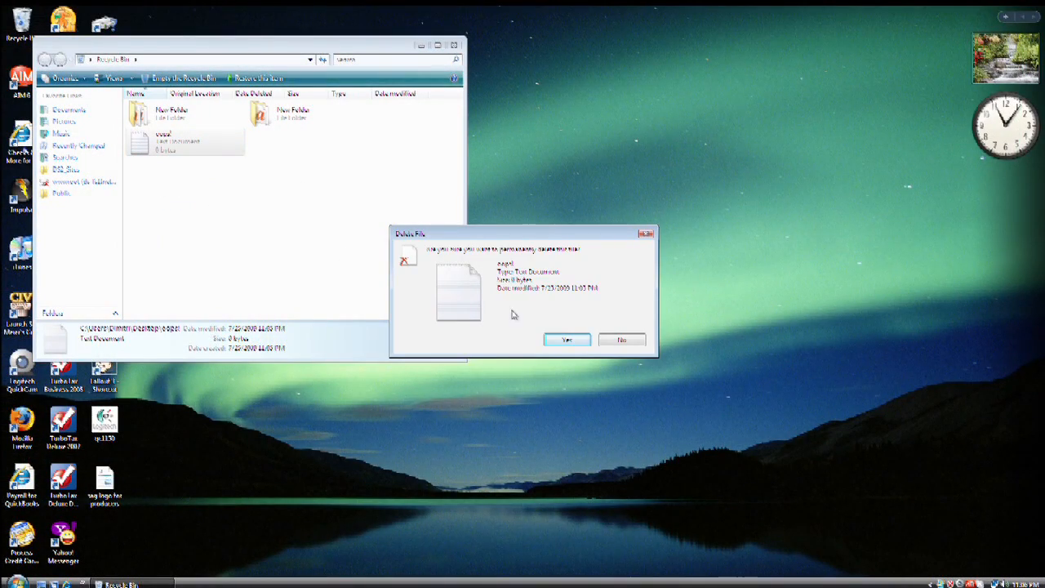
- Confirm Yes in the Delete File dialog to permanently delete the text file
{"action": "left_click", "coordinate": [565, 340]}
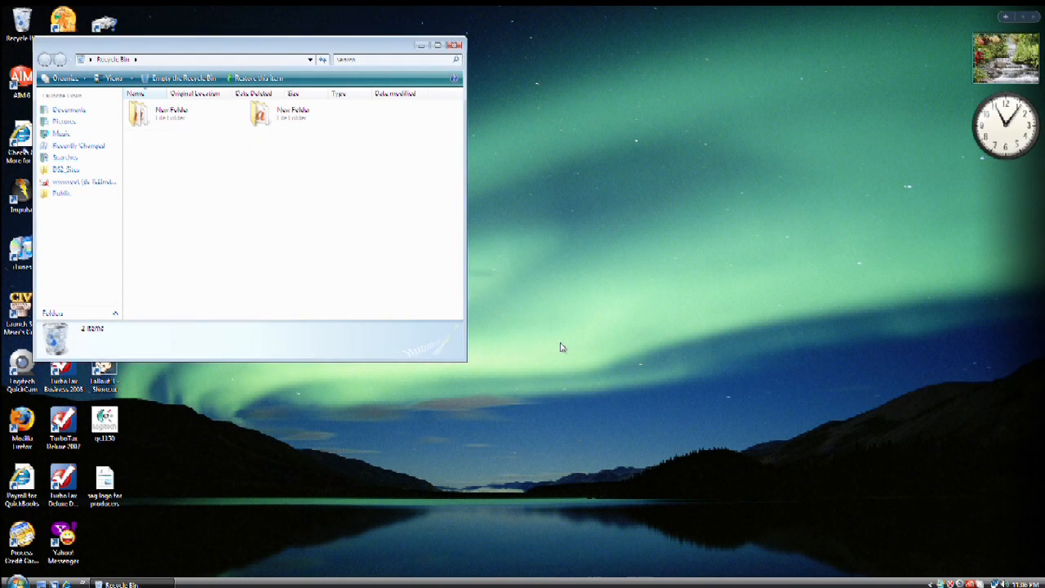